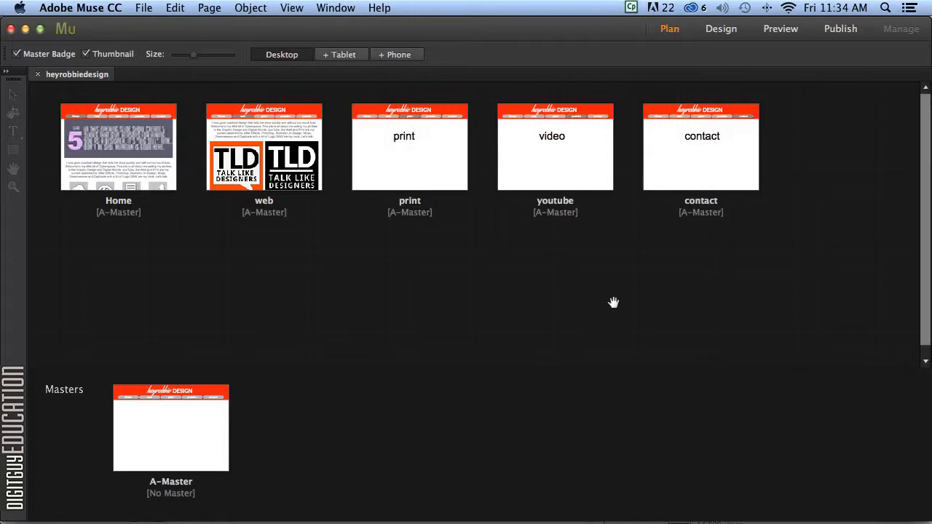
{"action": "mouse_move", "coordinate": [613, 304]}
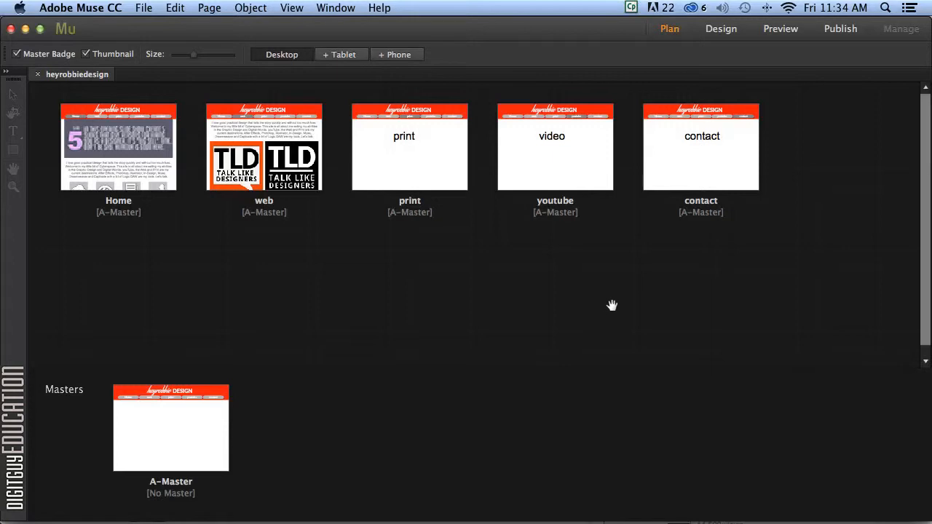
{"action": "mouse_move", "coordinate": [588, 297]}
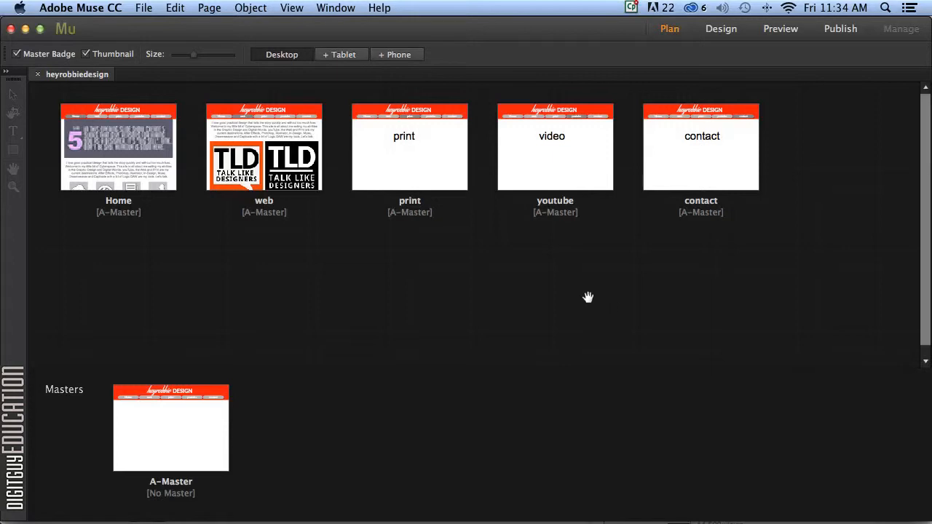
{"action": "mouse_move", "coordinate": [535, 303]}
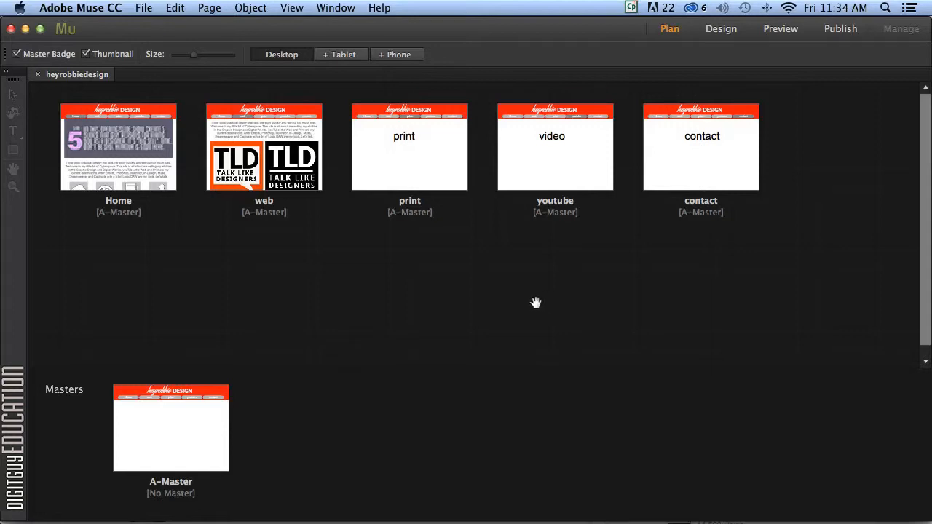
{"action": "mouse_move", "coordinate": [525, 276]}
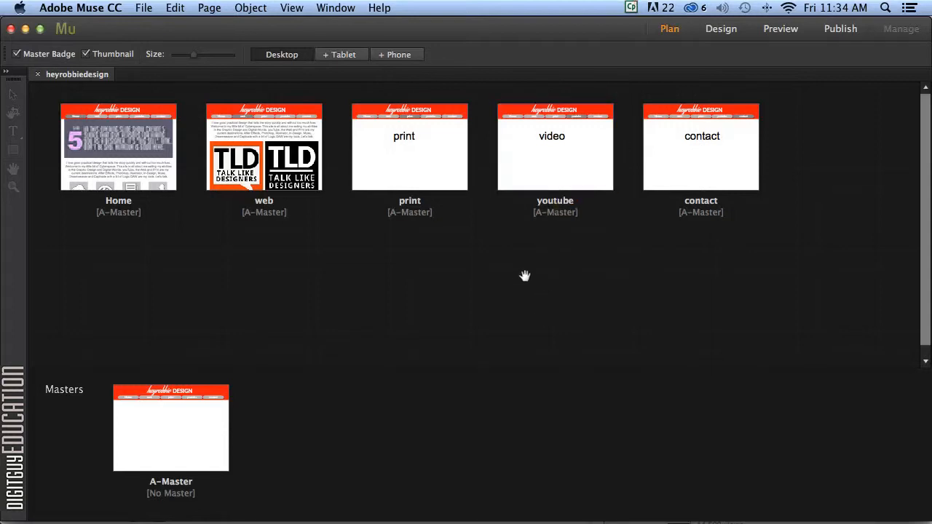
Open the youtube page at 50% zoom and delete its 'video' placeholder text frame.
{"action": "left_click", "coordinate": [555, 147]}
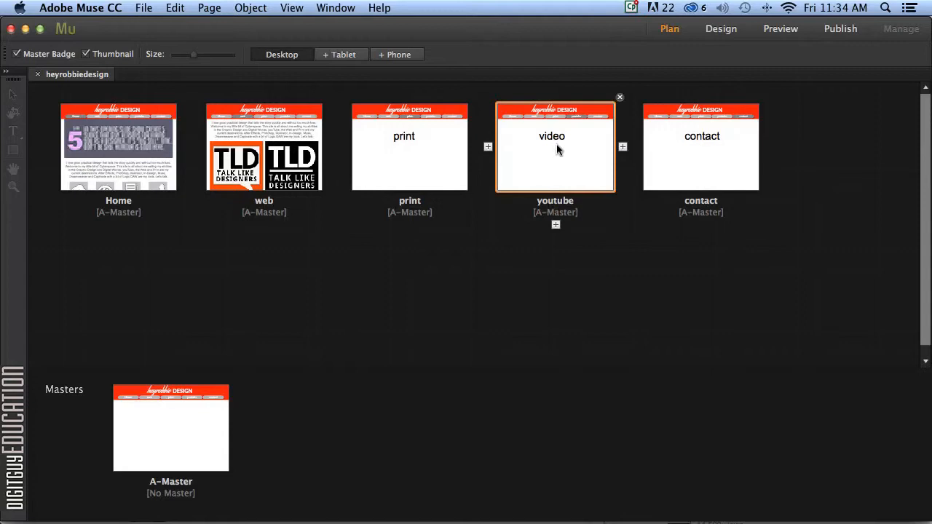
{"action": "double_click", "coordinate": [555, 147]}
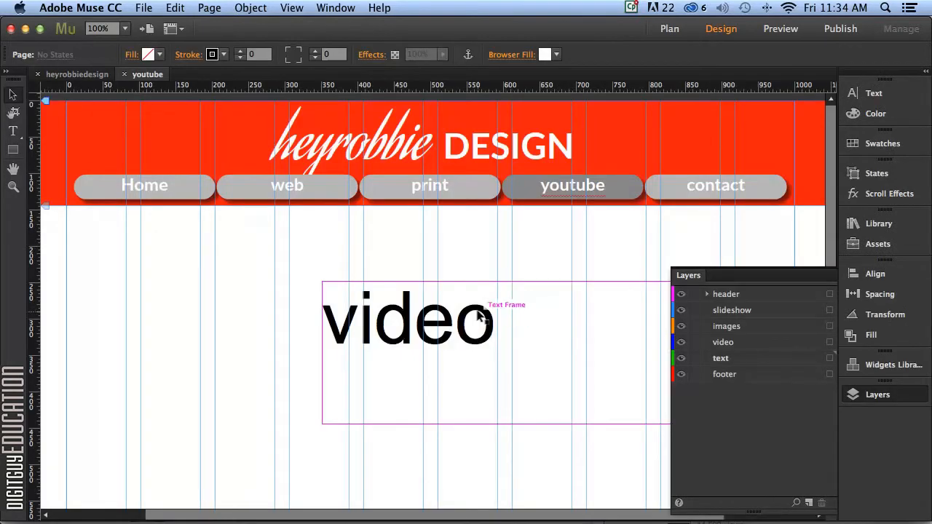
{"action": "left_click", "coordinate": [123, 28]}
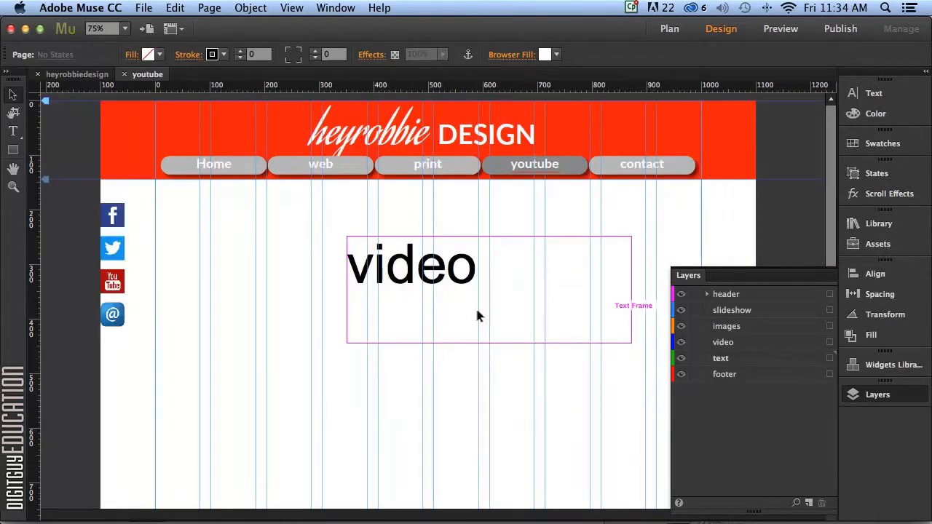
{"action": "left_click", "coordinate": [122, 29]}
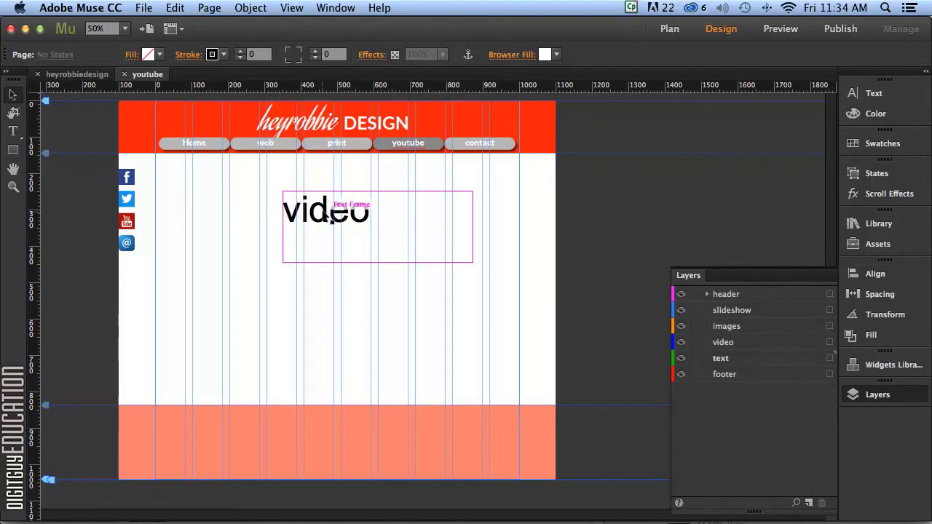
{"action": "left_click", "coordinate": [326, 211]}
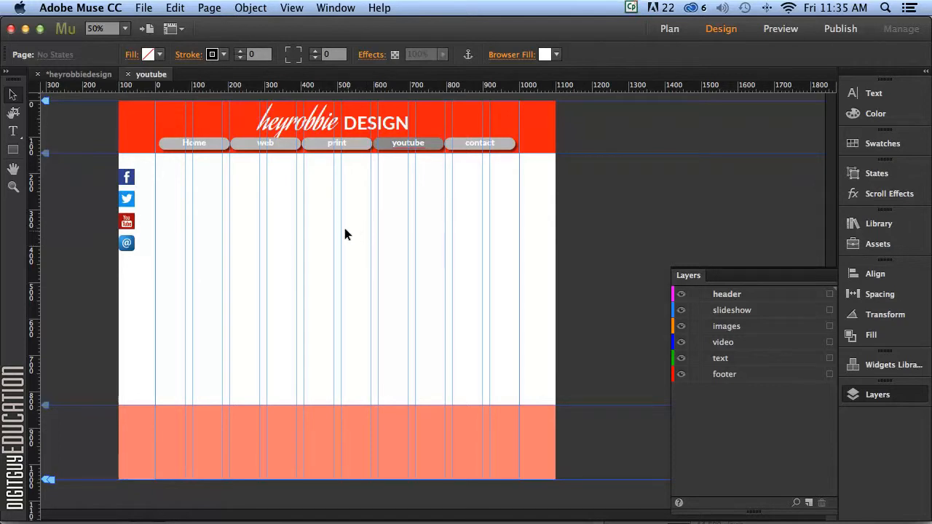
{"action": "mouse_move", "coordinate": [291, 241]}
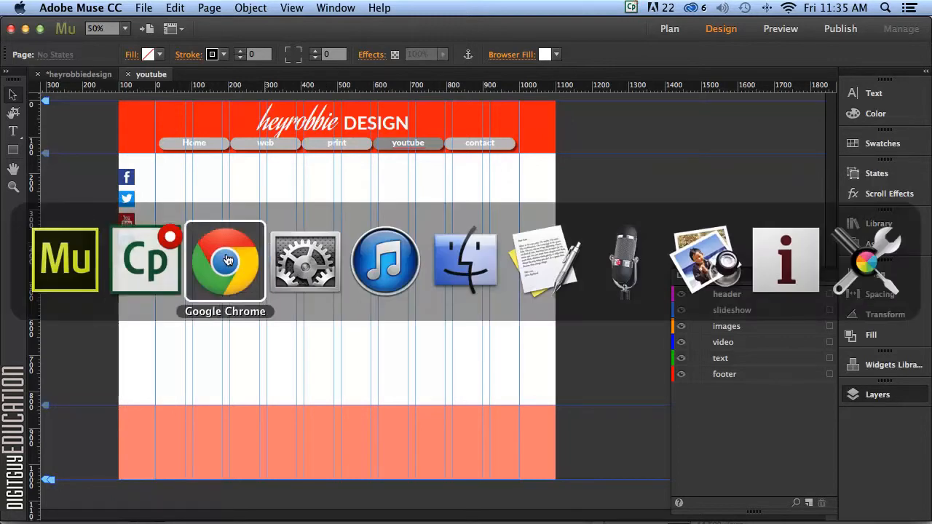
Show the Share > Embed code and 560 × 315 size options for the kinetic type portfolio video.
{"action": "left_click", "coordinate": [225, 261]}
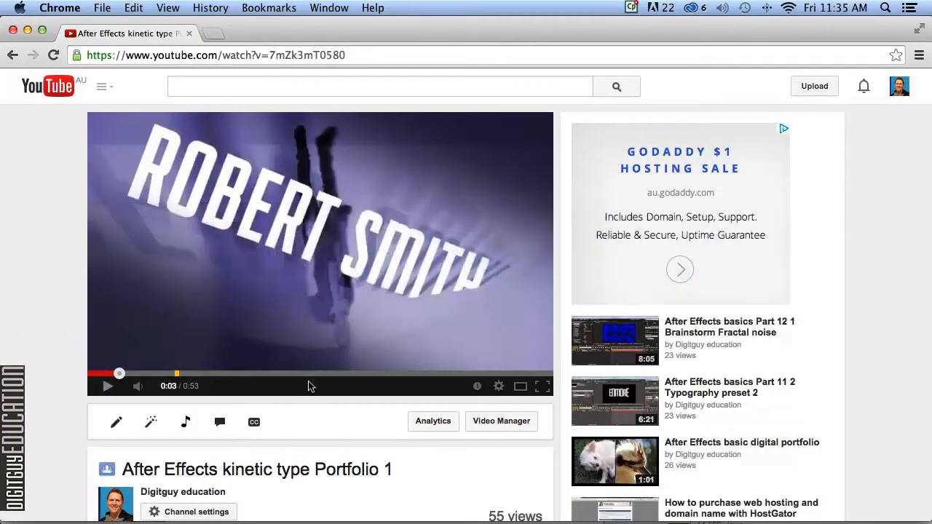
{"action": "mouse_move", "coordinate": [326, 340]}
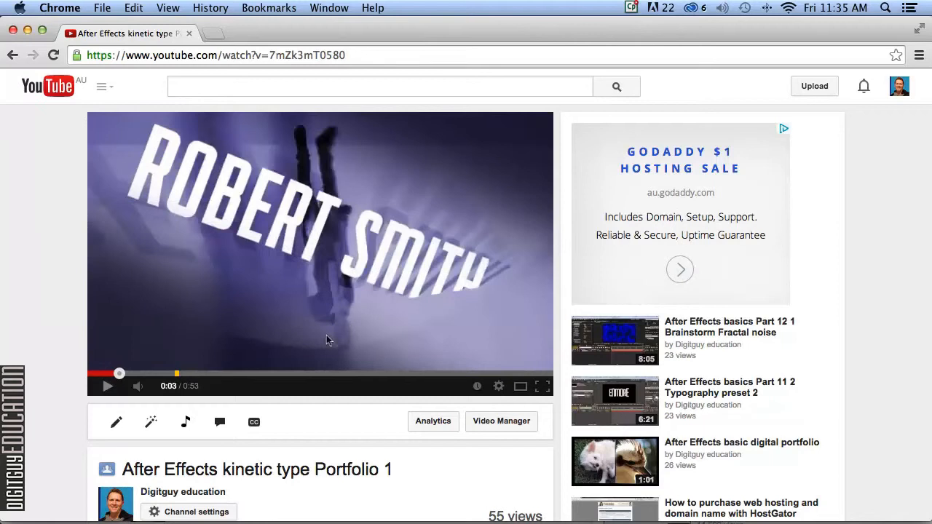
{"action": "scroll", "scroll_direction": "down", "scroll_amount": 3}
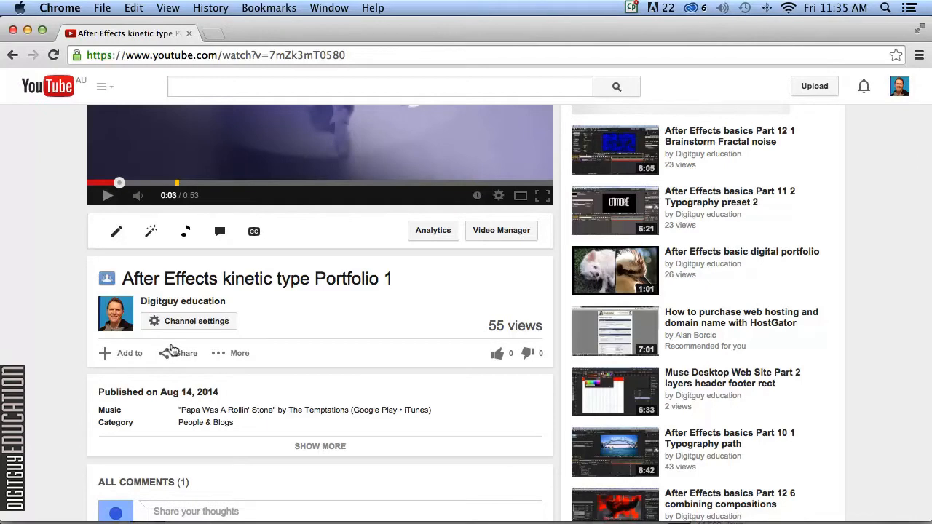
{"action": "left_click", "coordinate": [186, 353]}
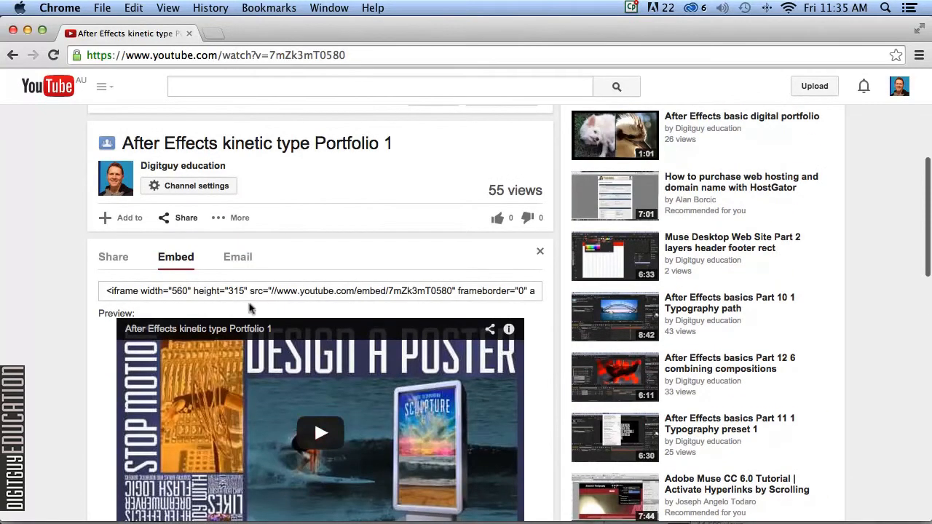
{"action": "scroll", "scroll_direction": "down", "scroll_amount": 3}
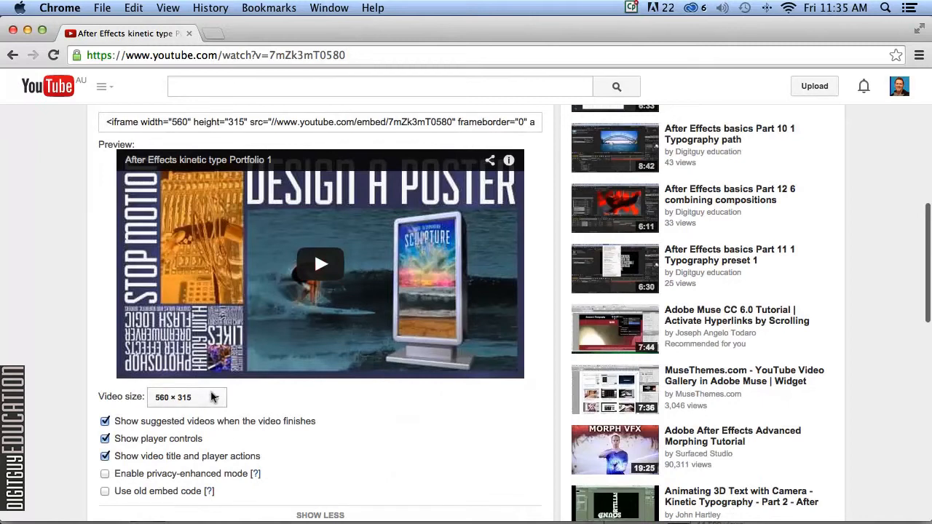
Set the YouTube embed to a custom 960 × 540 size and select the embed code.
{"action": "left_click", "coordinate": [187, 397]}
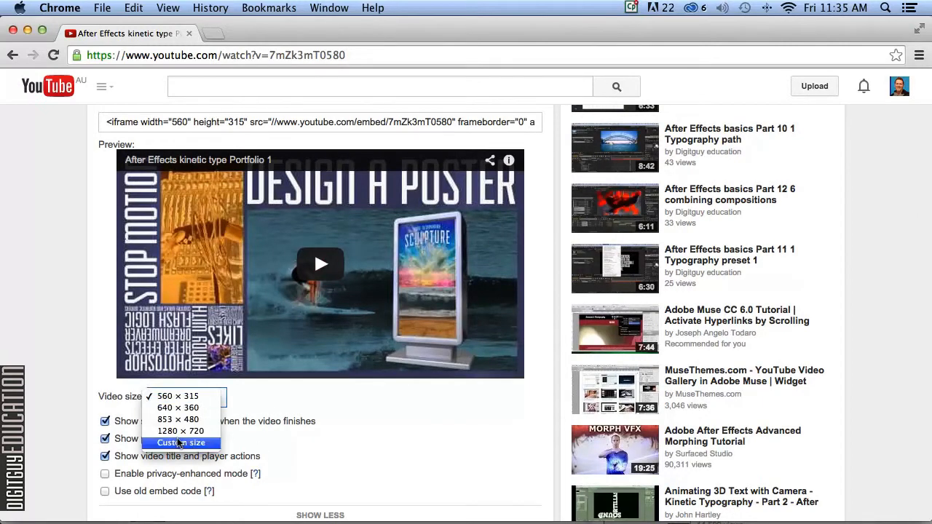
{"action": "left_click", "coordinate": [181, 443]}
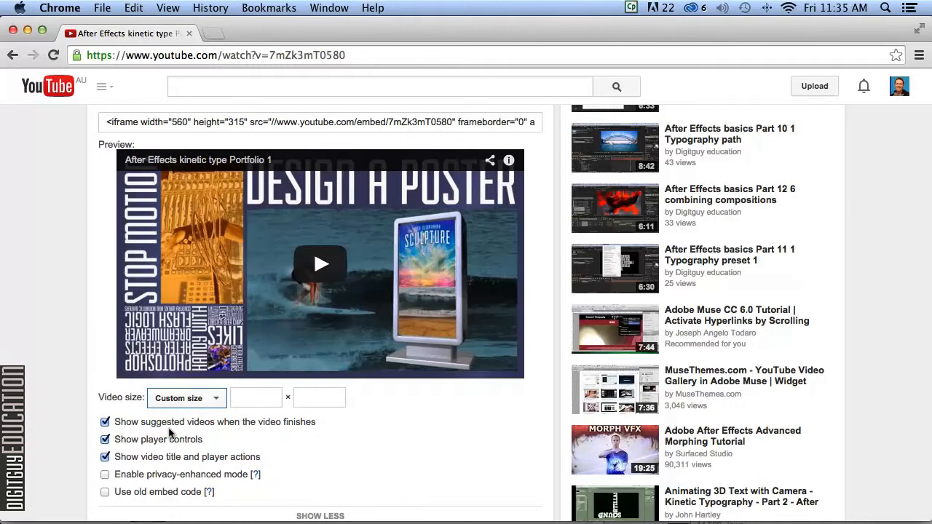
{"action": "type", "text": "9"}
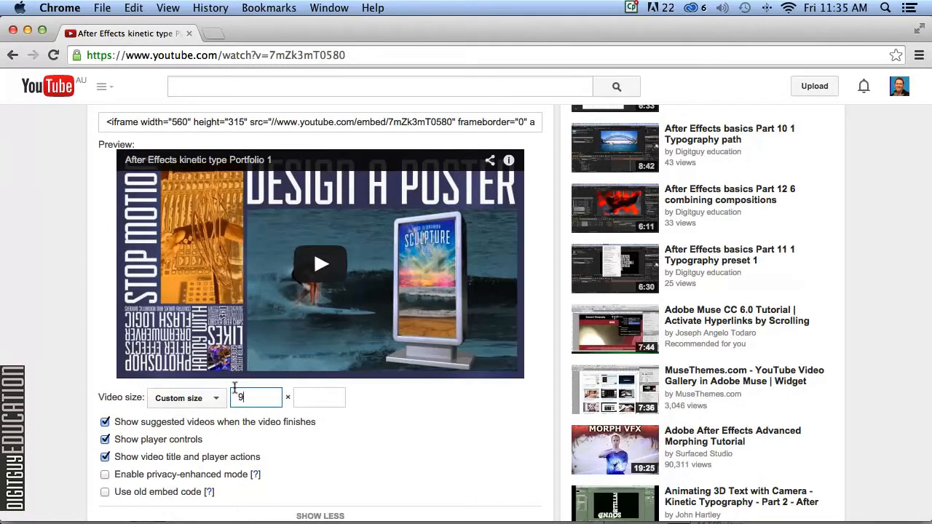
{"action": "type", "text": "60"}
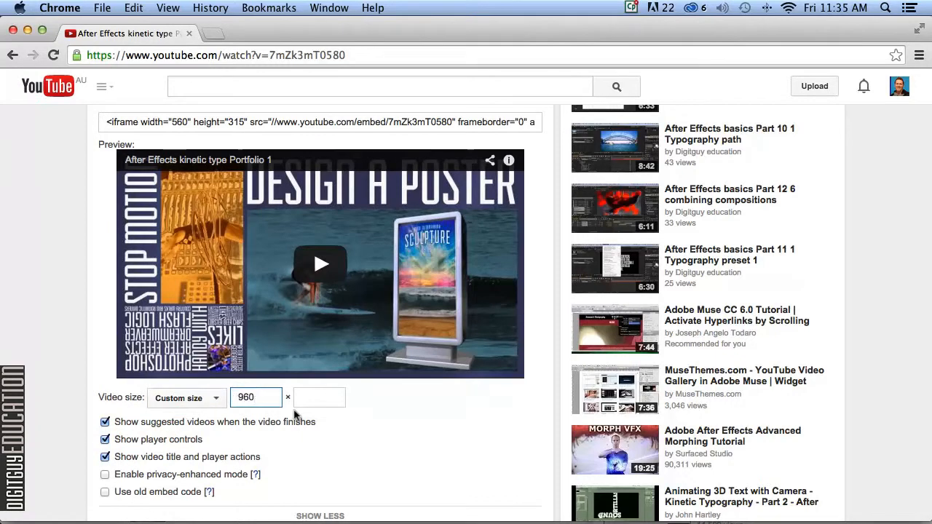
{"action": "type", "text": "540"}
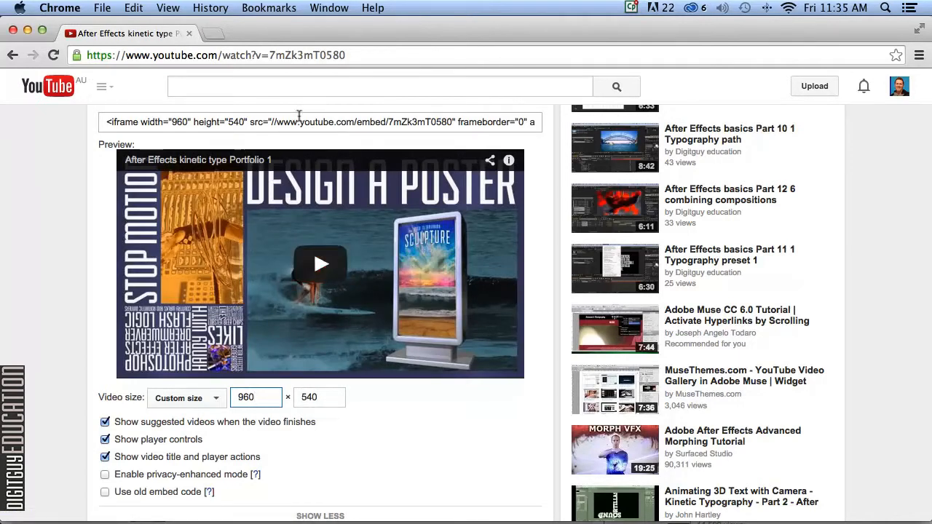
{"action": "left_click", "coordinate": [320, 122]}
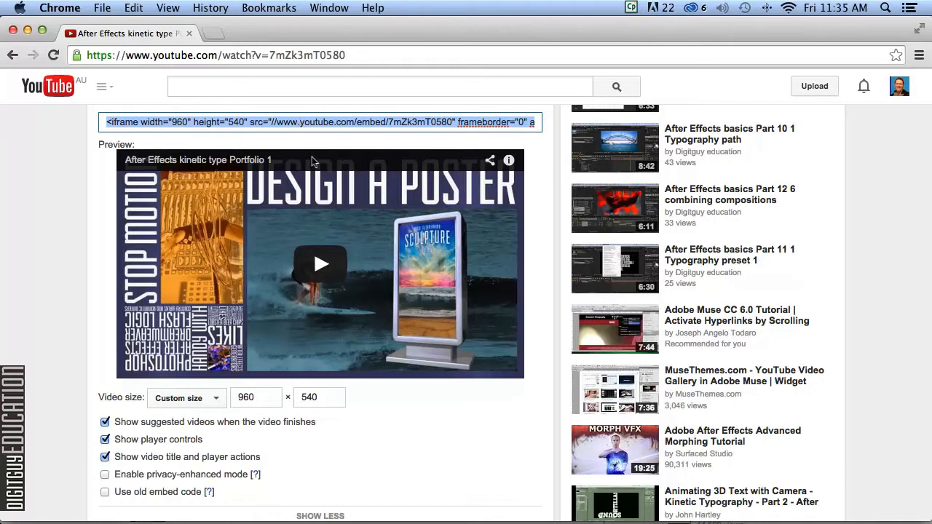
{"action": "mouse_move", "coordinate": [311, 158]}
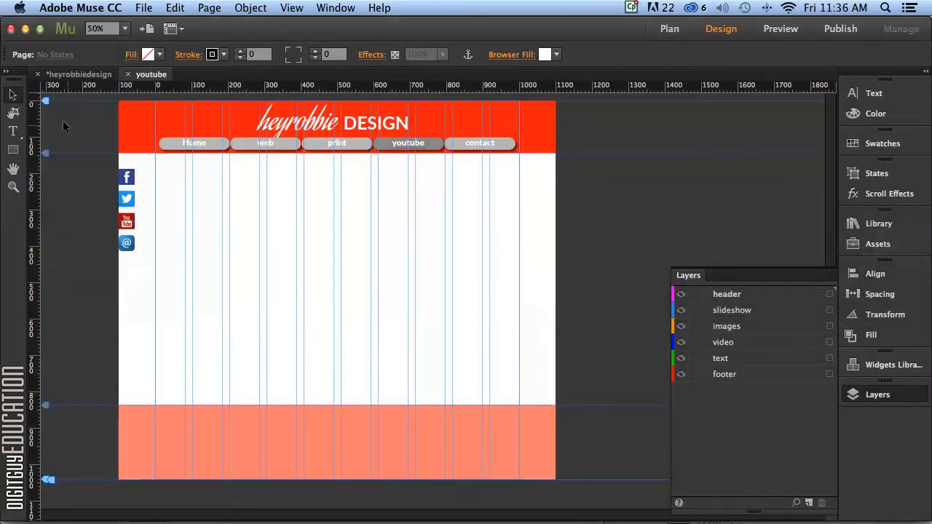
{"action": "mouse_move", "coordinate": [753, 342]}
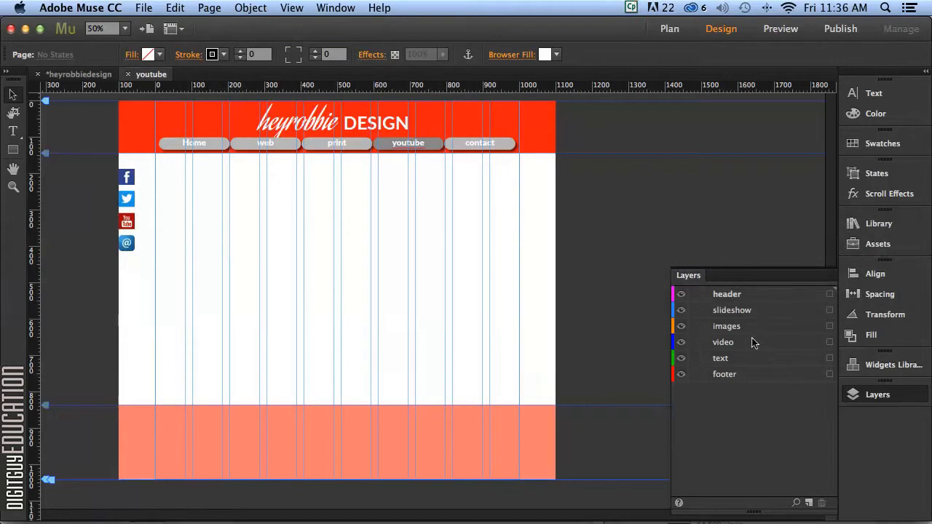
Paste the 960 × 540 YouTube embed code as an HTML block on the video layer.
{"action": "left_click", "coordinate": [723, 341]}
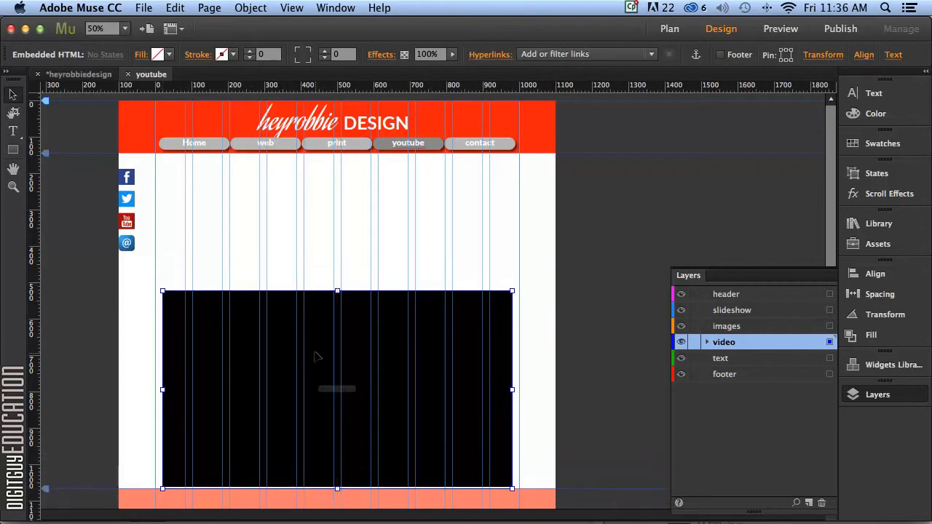
{"action": "mouse_move", "coordinate": [302, 241]}
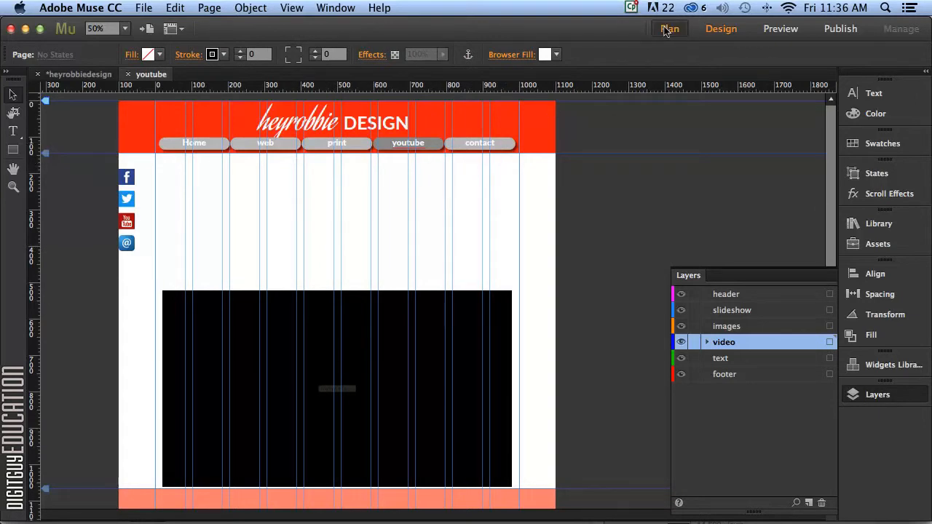
Copy the web page's welcome paragraph onto the youtube page's text layer, above the embed.
{"action": "left_click", "coordinate": [669, 28]}
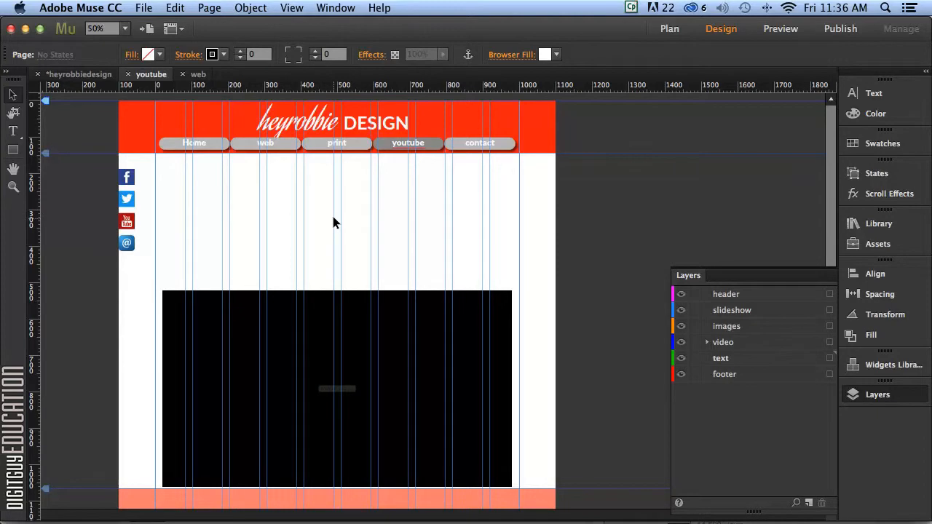
{"action": "left_click", "coordinate": [174, 8]}
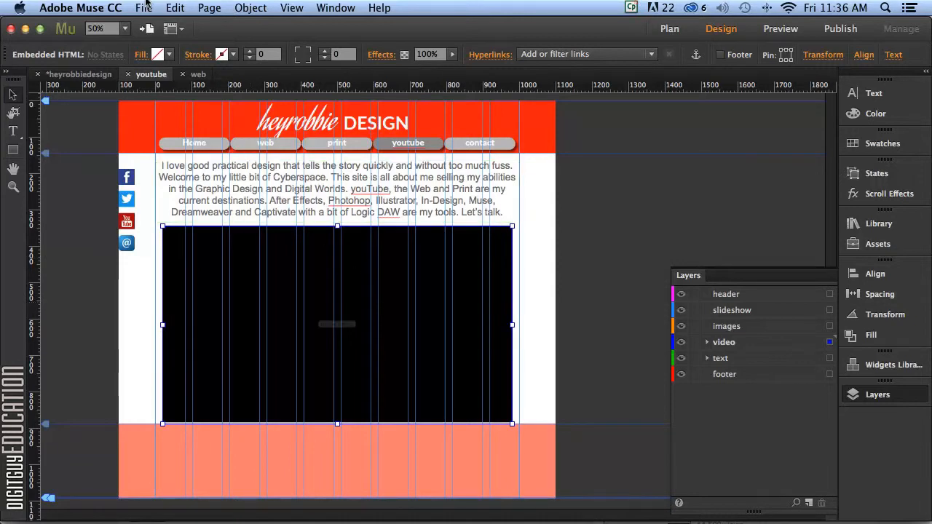
Preview the youtube page in Chrome and scroll down to the embedded video.
{"action": "left_click", "coordinate": [144, 8]}
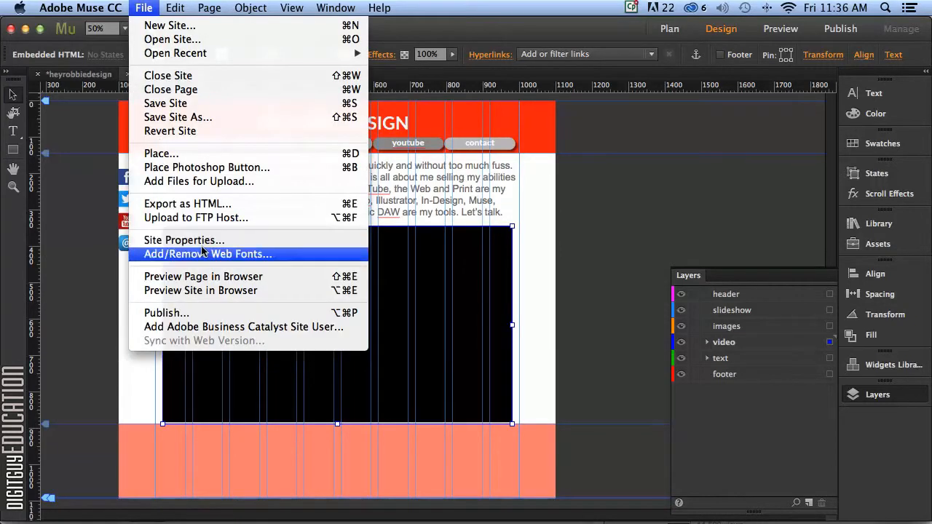
{"action": "mouse_move", "coordinate": [203, 276]}
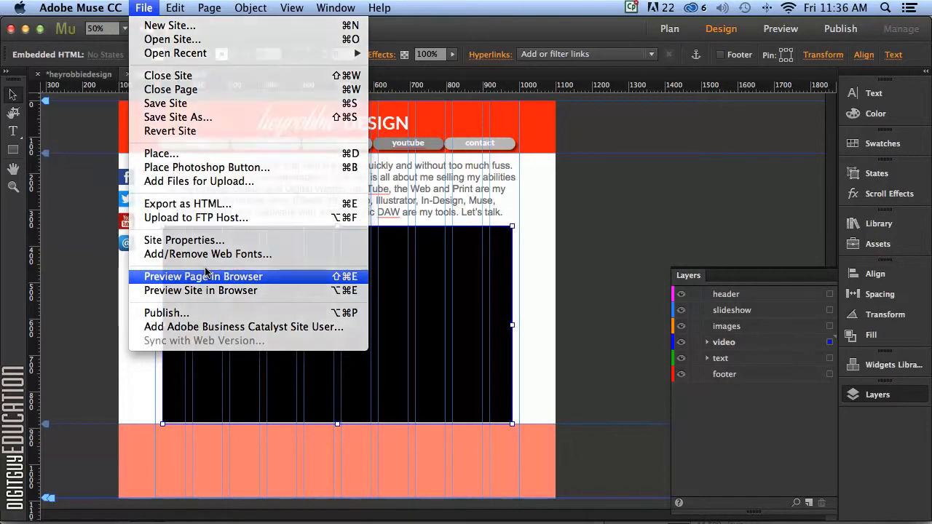
{"action": "left_click", "coordinate": [203, 276]}
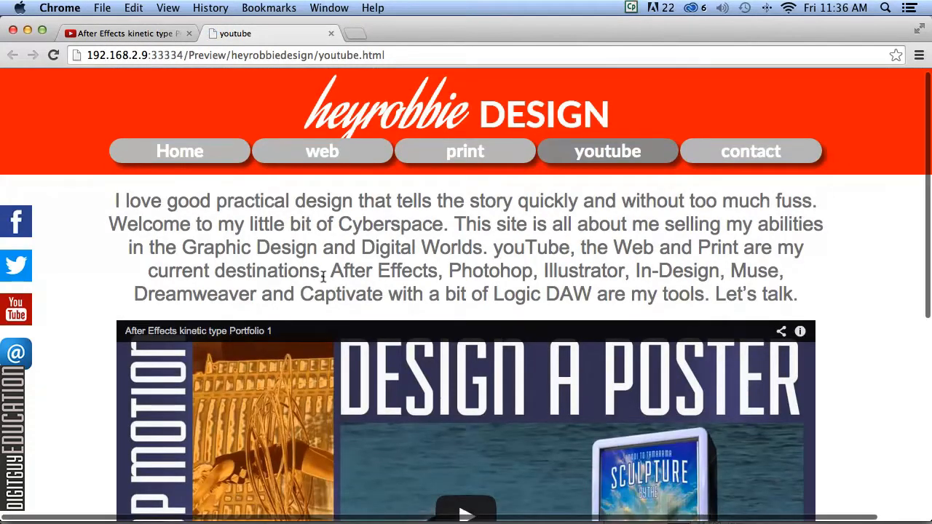
{"action": "scroll", "scroll_direction": "down", "scroll_amount": 3}
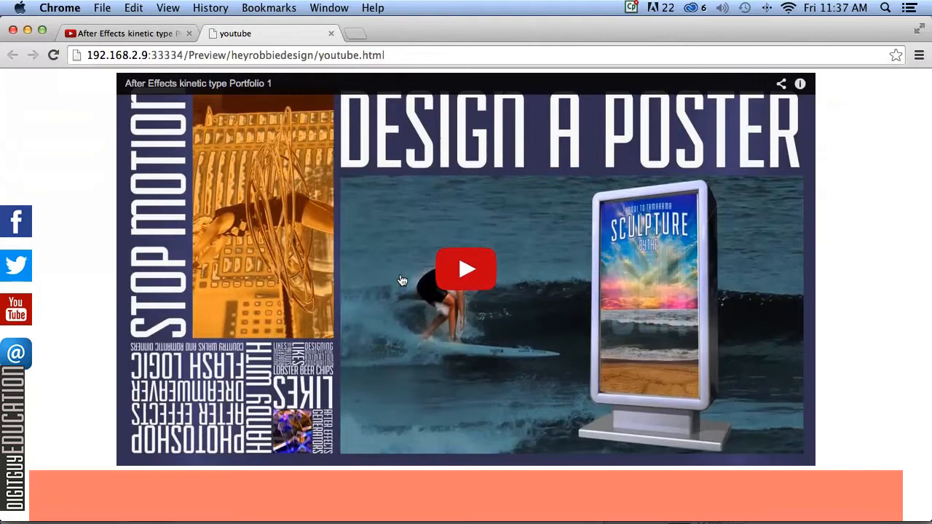
{"action": "left_click", "coordinate": [466, 269]}
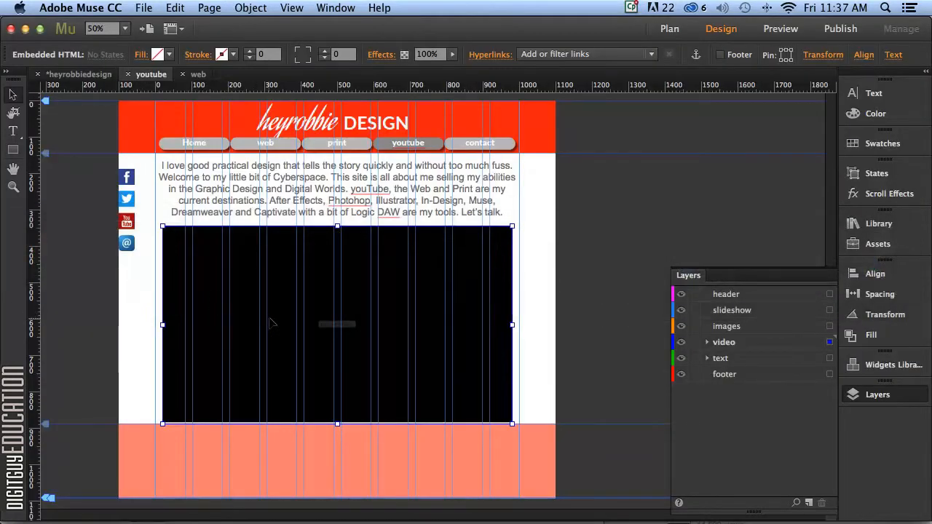
{"action": "mouse_move", "coordinate": [352, 352]}
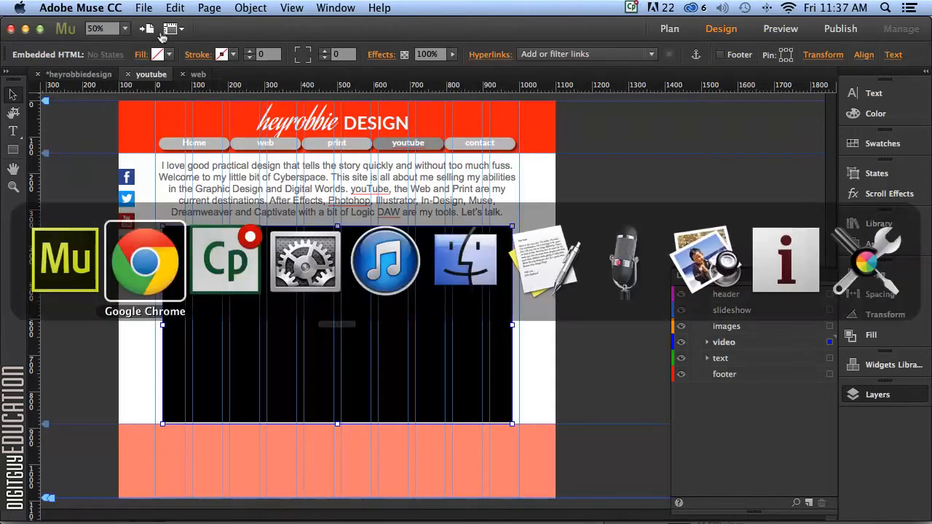
Switch to Chrome's YouTube page for 'Muse Desktop Web Site Part 8 web page content'.
{"action": "left_click", "coordinate": [145, 260]}
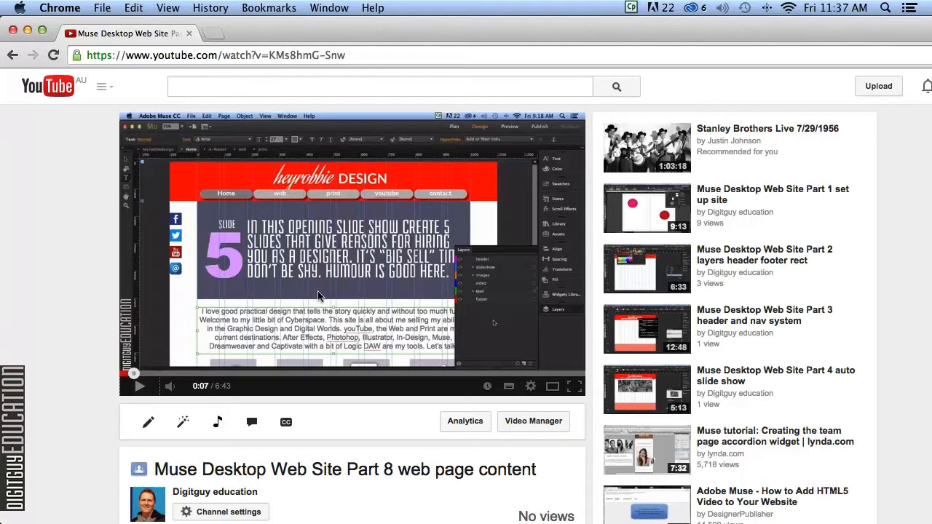
Set the Part 8 video's embed to a custom 960 × 540 size and select its iframe code.
{"action": "scroll", "scroll_direction": "down", "scroll_amount": 3}
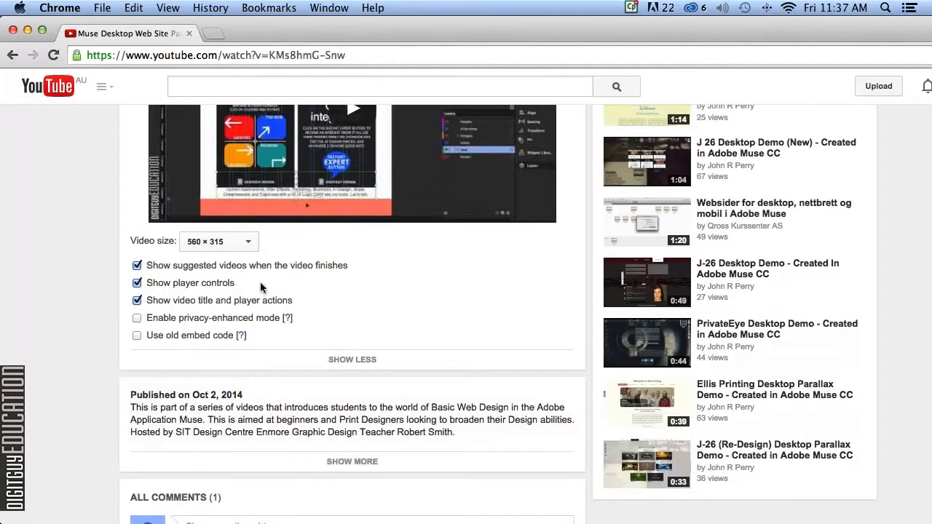
{"action": "left_click", "coordinate": [218, 241]}
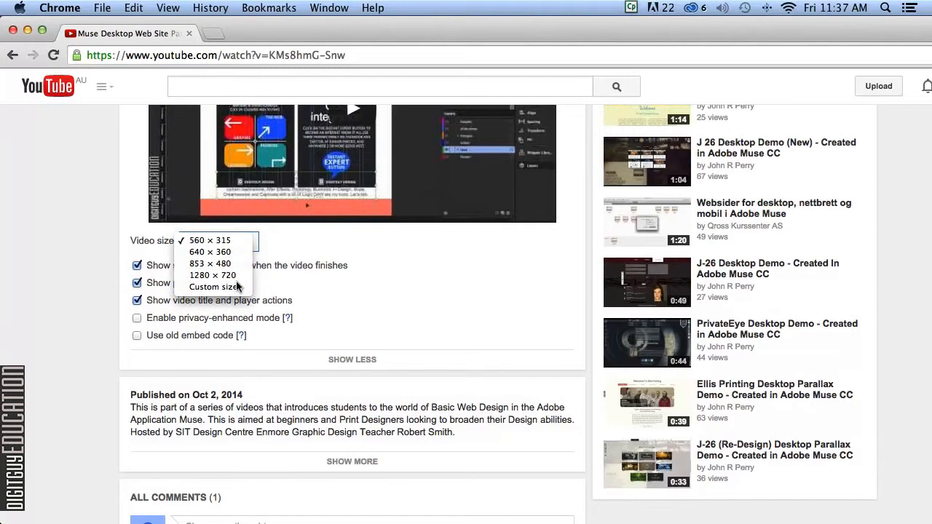
{"action": "left_click", "coordinate": [214, 287]}
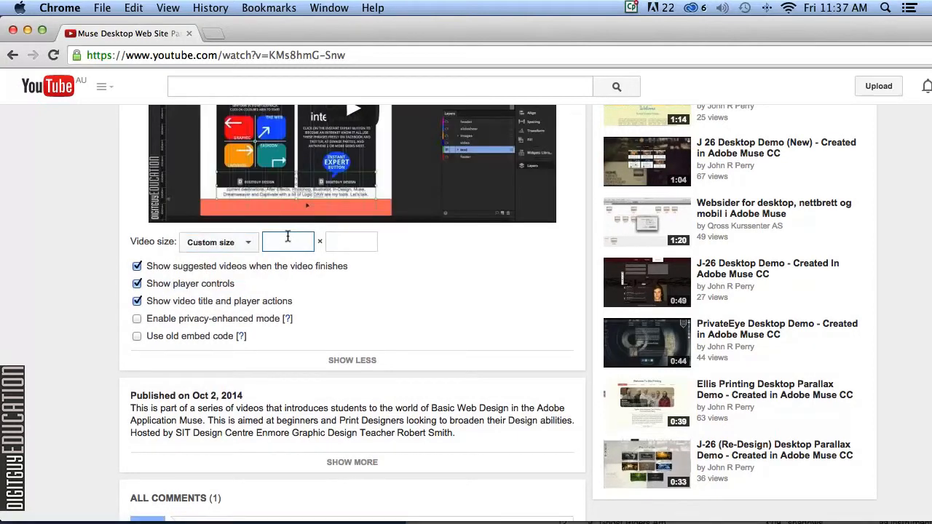
{"action": "type", "text": "960"}
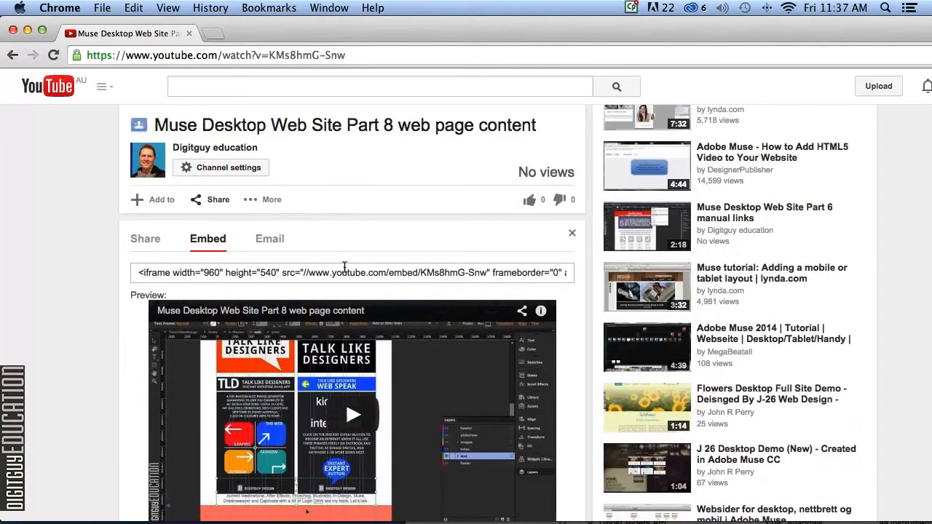
{"action": "left_click", "coordinate": [353, 272]}
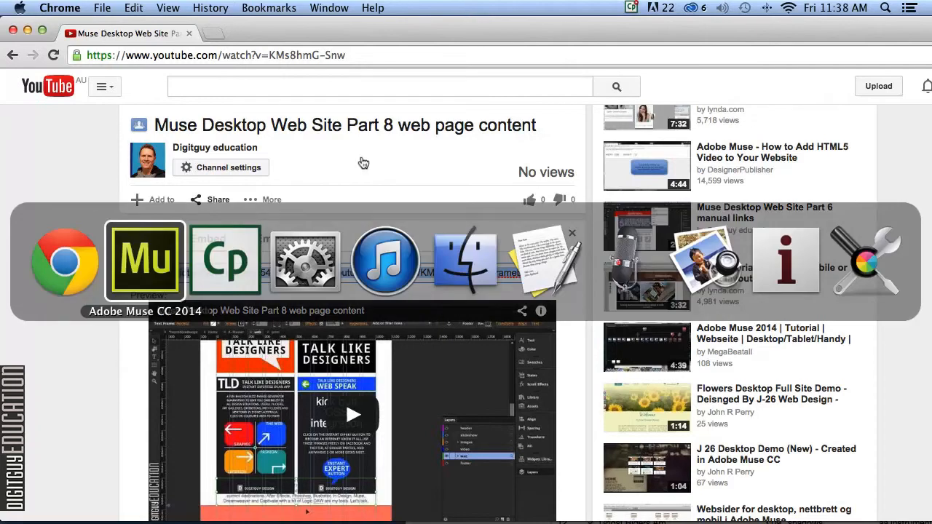
Paste the second YouTube embed into Muse and place it below the first video, above the footer.
{"action": "left_click", "coordinate": [207, 238]}
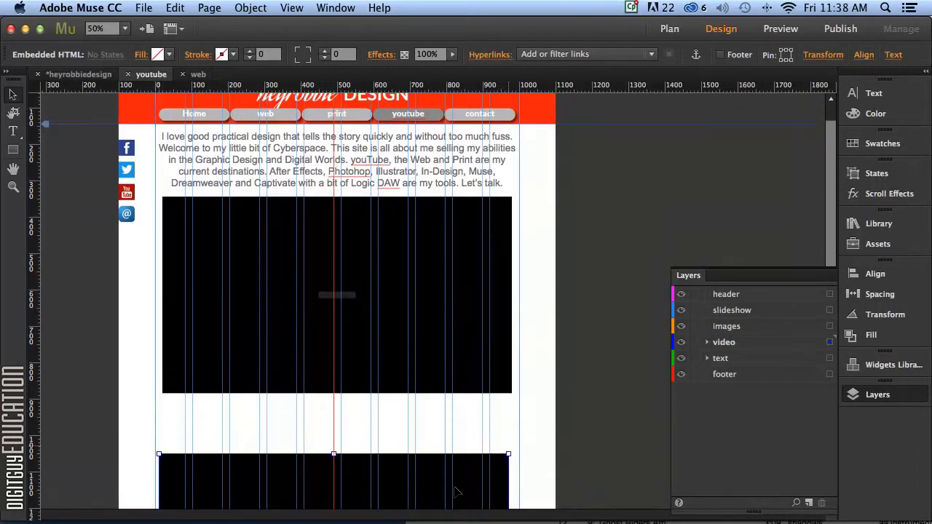
{"action": "scroll", "scroll_direction": "down", "scroll_amount": 3}
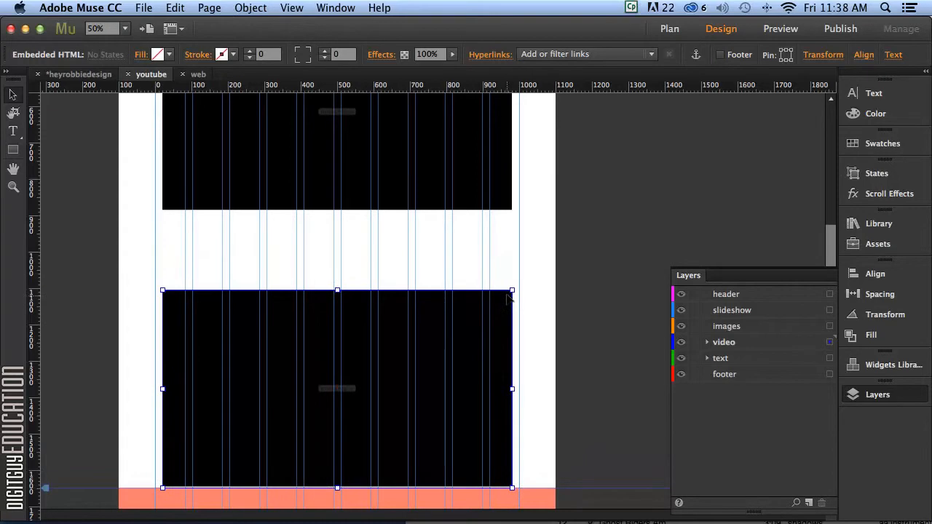
{"action": "scroll", "scroll_direction": "down", "scroll_amount": 3}
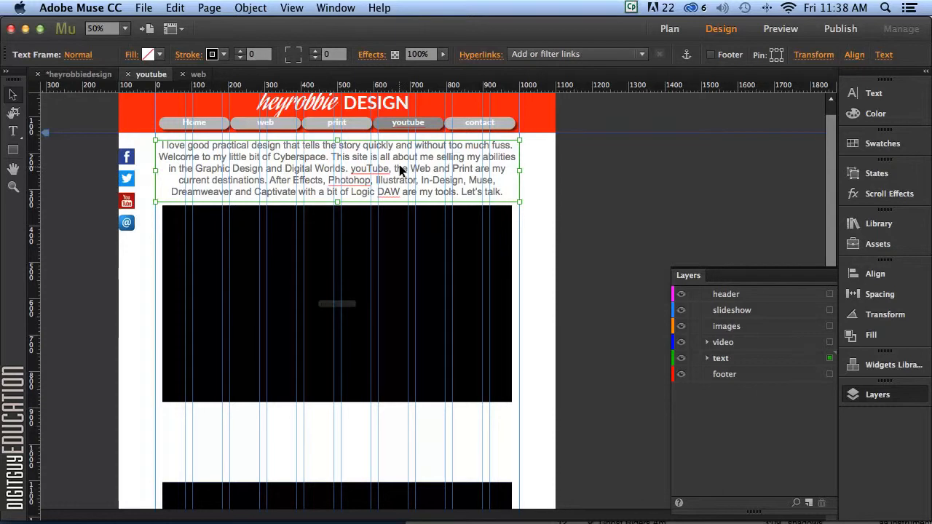
{"action": "mouse_move", "coordinate": [255, 25]}
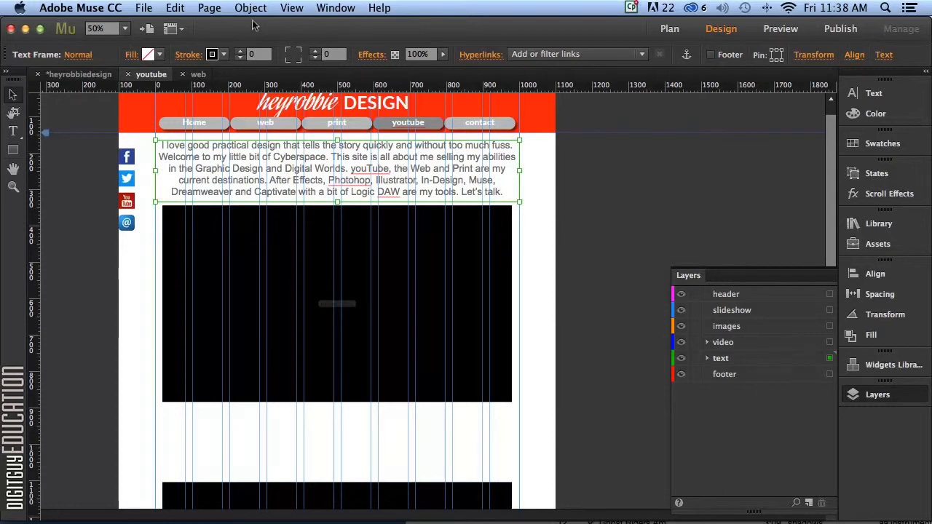
Paste a copy of the intro paragraph between the two embedded videos.
{"action": "left_click", "coordinate": [174, 8]}
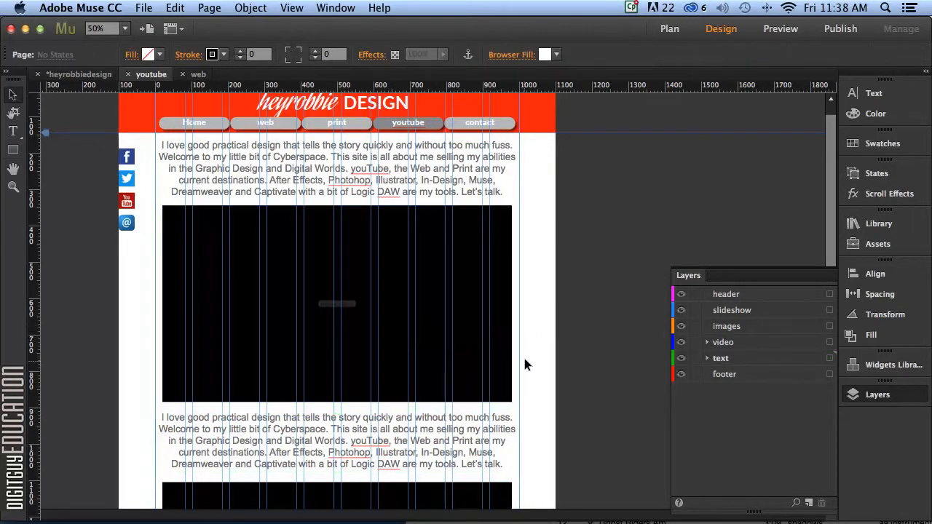
{"action": "scroll", "scroll_direction": "down", "scroll_amount": 3}
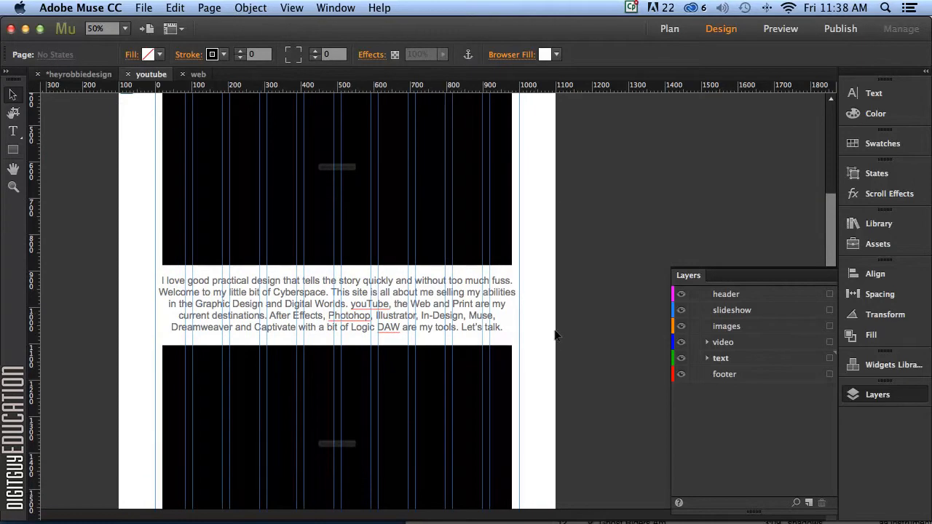
{"action": "mouse_move", "coordinate": [551, 324]}
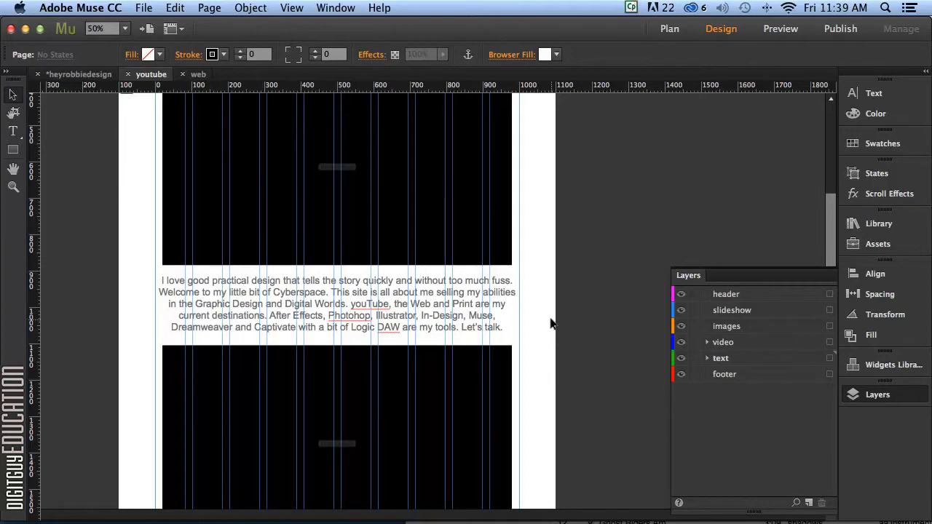
{"action": "scroll", "scroll_direction": "down", "scroll_amount": 3}
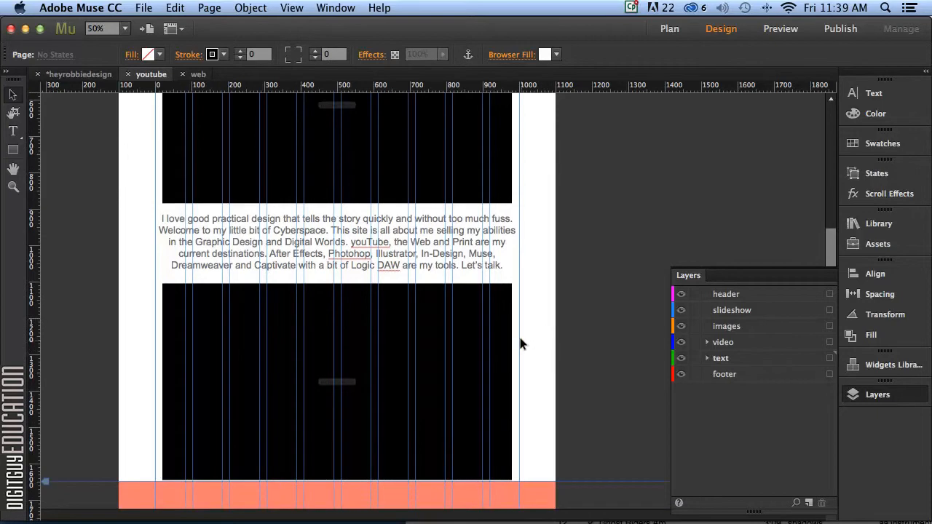
Preview the whole site in Chrome, opening on the Home page slideshow.
{"action": "scroll", "scroll_direction": "up", "scroll_amount": 3}
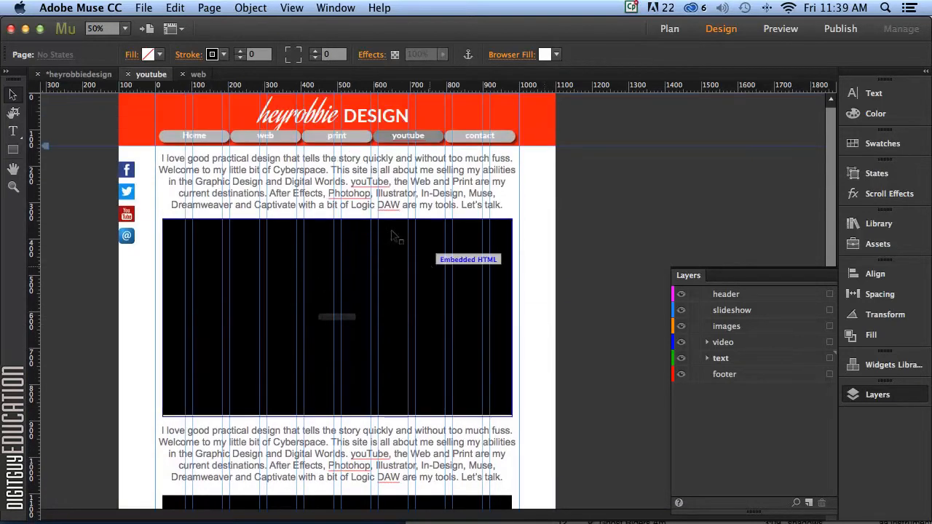
{"action": "left_click", "coordinate": [144, 8]}
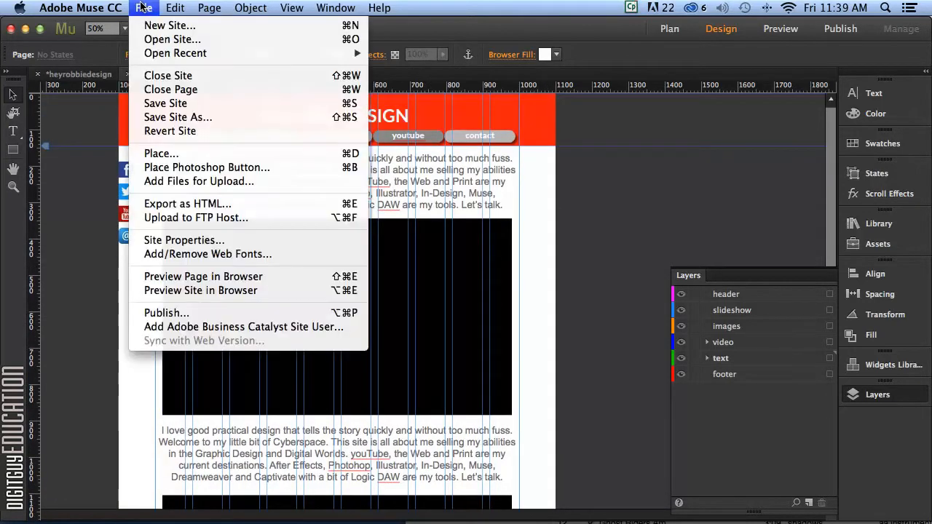
{"action": "mouse_move", "coordinate": [200, 291]}
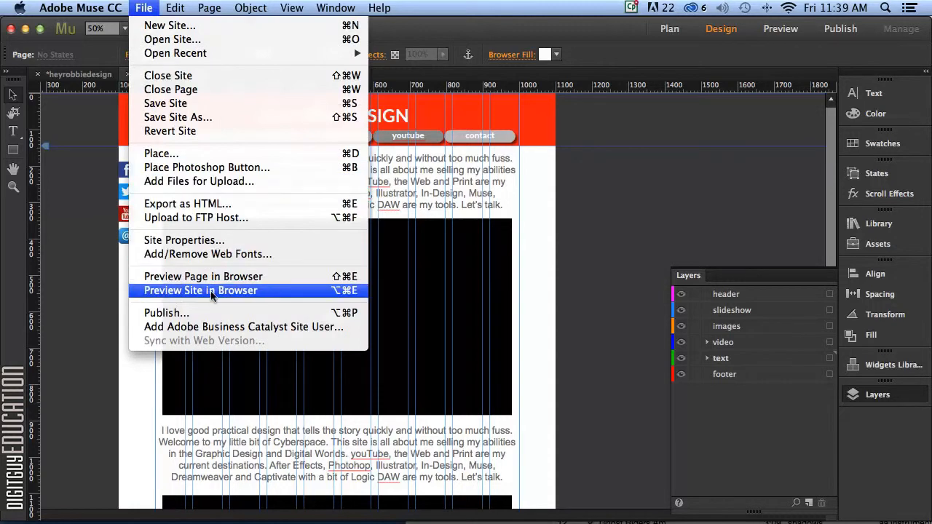
{"action": "left_click", "coordinate": [200, 291]}
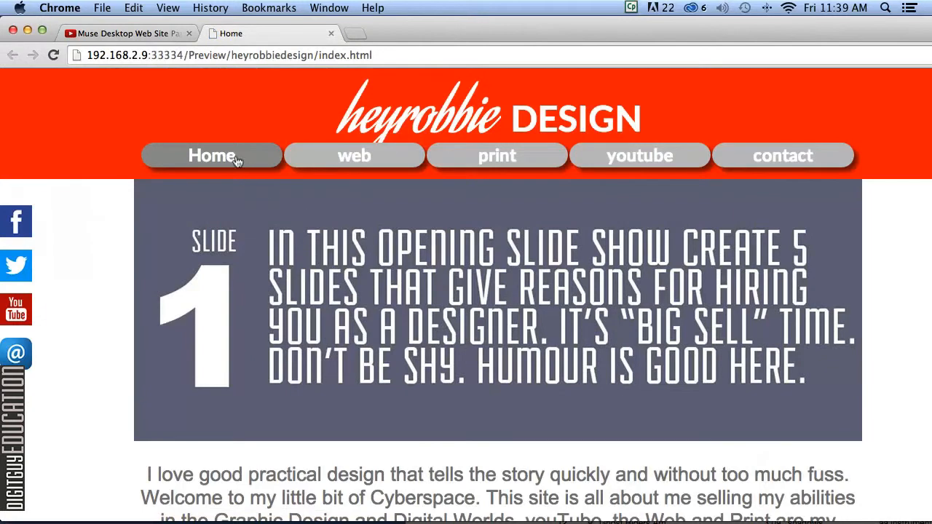
Navigate the Chrome preview via web to the youtube page and view the embedded video.
{"action": "left_click", "coordinate": [354, 155]}
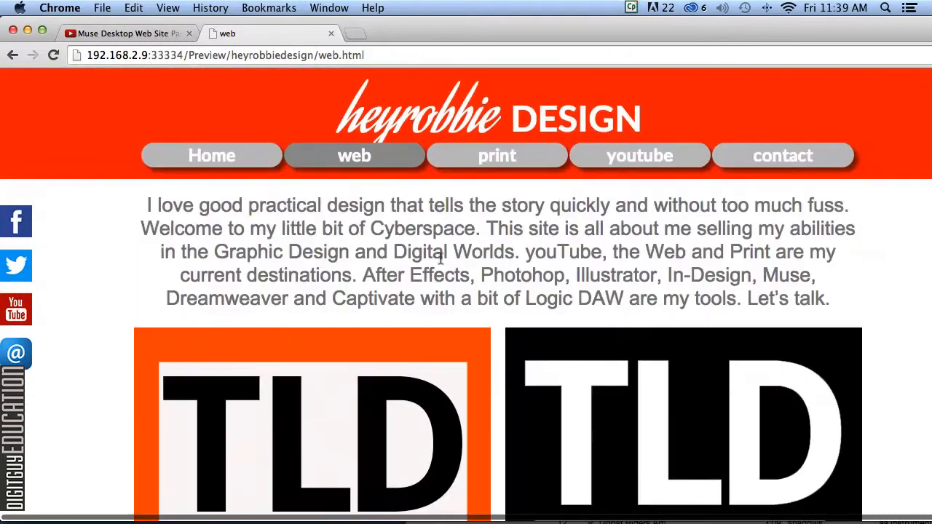
{"action": "left_click", "coordinate": [639, 155]}
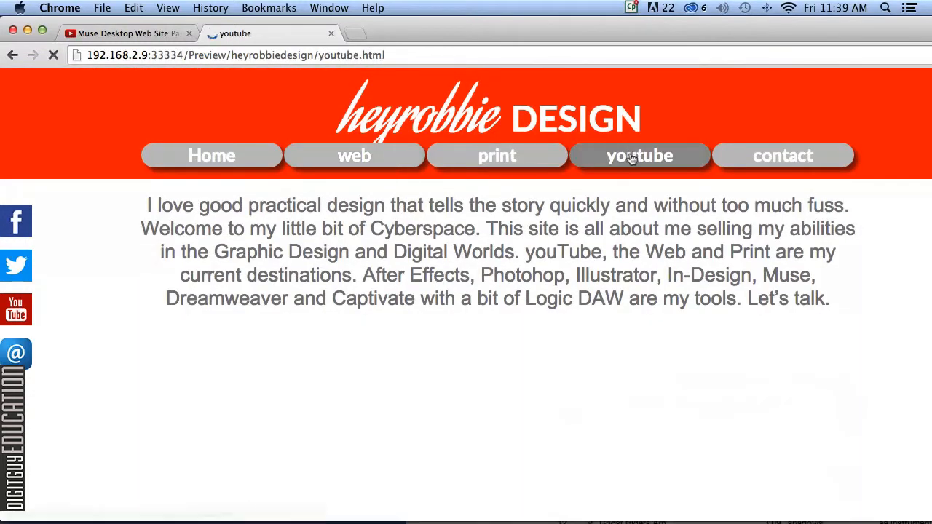
{"action": "scroll", "scroll_direction": "down", "scroll_amount": 3}
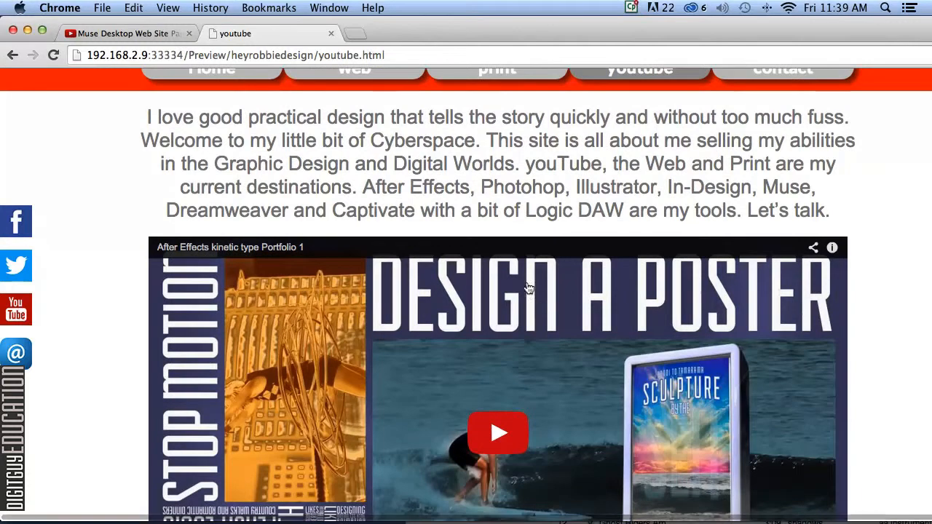
{"action": "mouse_move", "coordinate": [539, 325]}
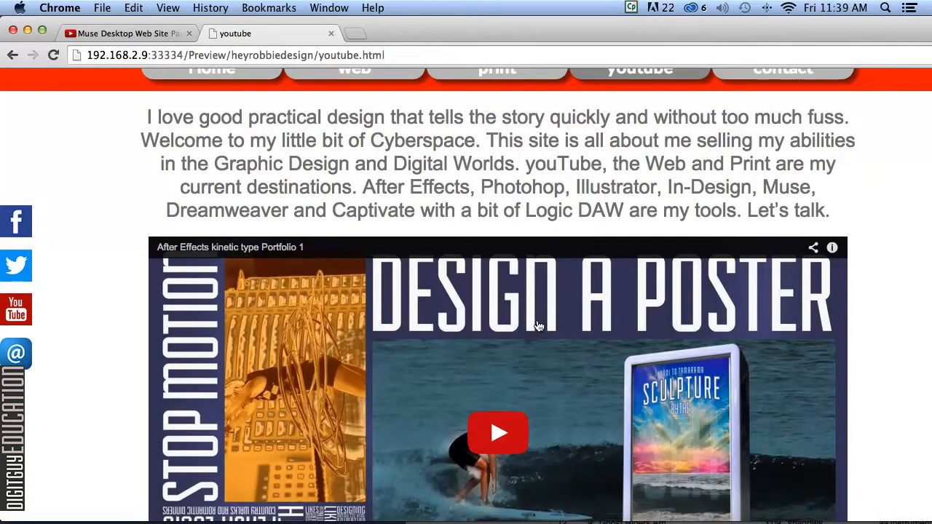
{"action": "mouse_move", "coordinate": [550, 318]}
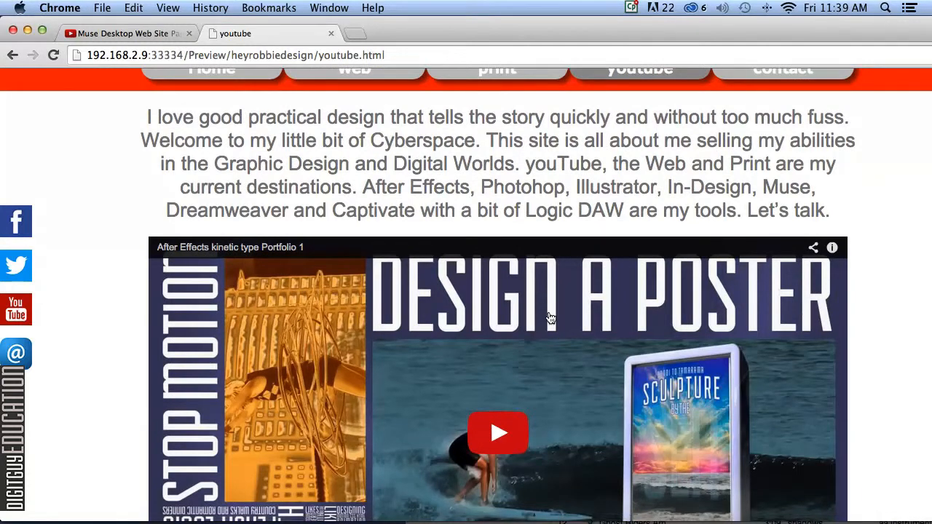